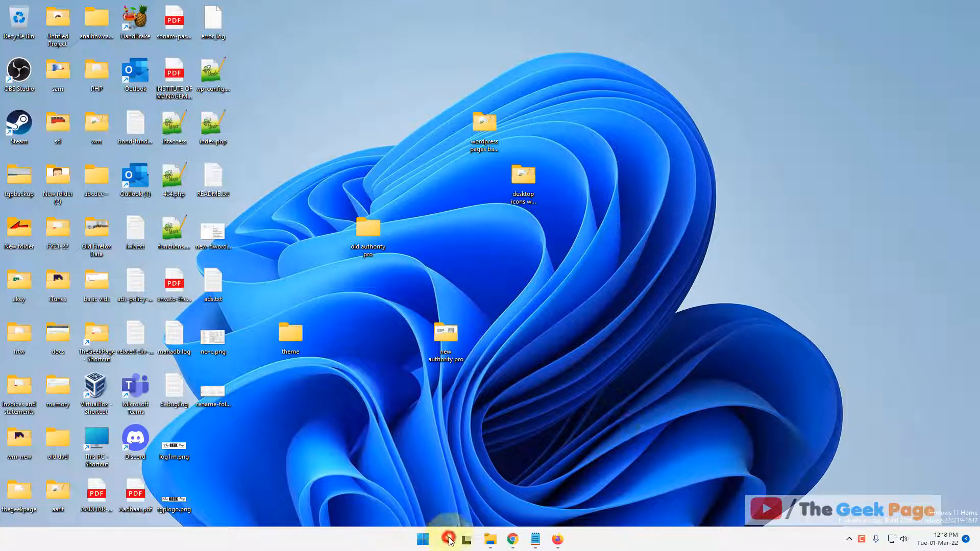
Search for 'command prompt' and launch it with administrator rights.
{"action": "left_click", "coordinate": [448, 539]}
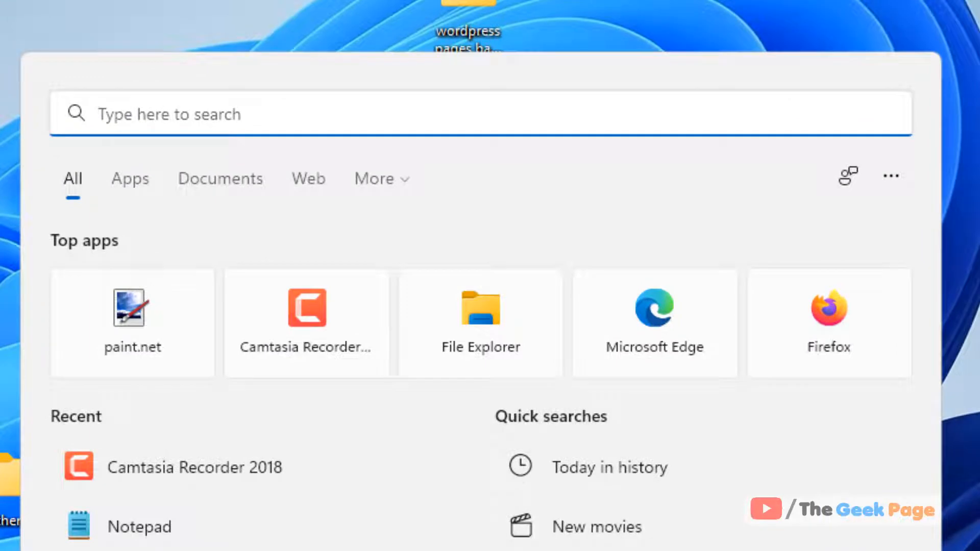
{"action": "type", "text": "command prompt"}
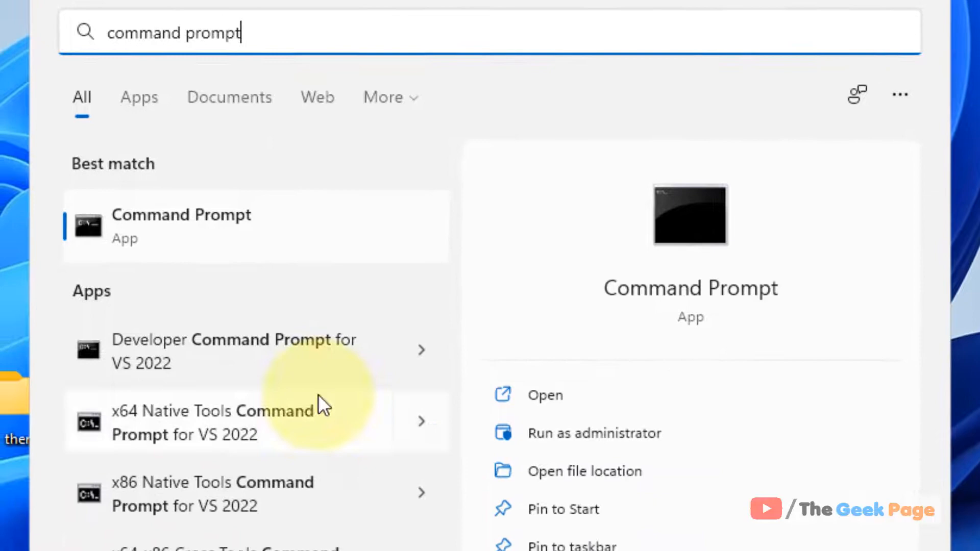
{"action": "mouse_move", "coordinate": [650, 447]}
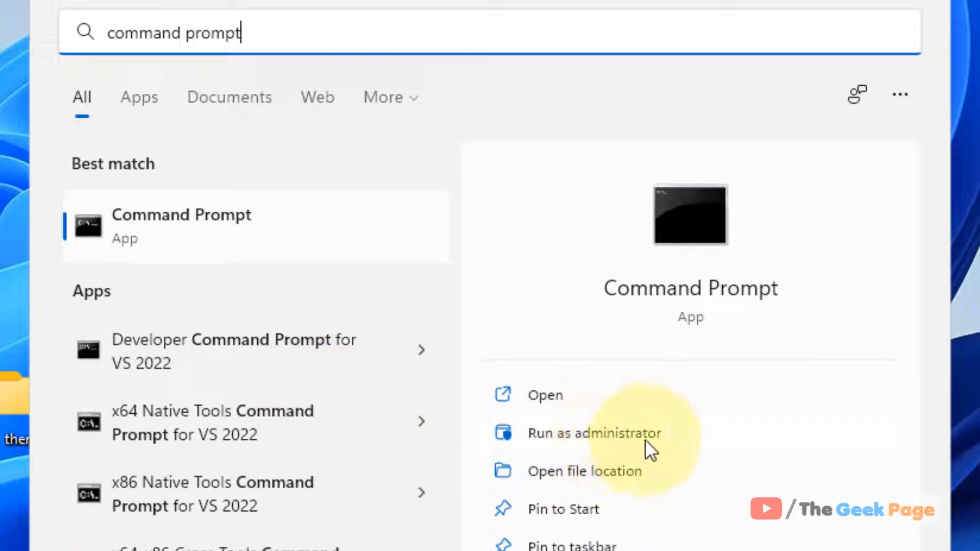
{"action": "left_click", "coordinate": [594, 433]}
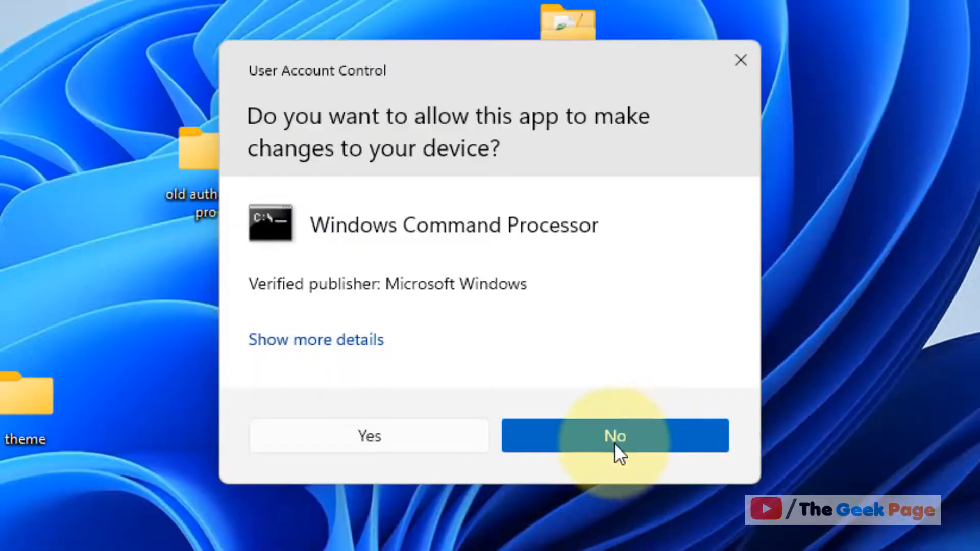
Approve the UAC prompt, then select and copy 'net user administrator /active:yes' in Notepad.
{"action": "left_click", "coordinate": [368, 435]}
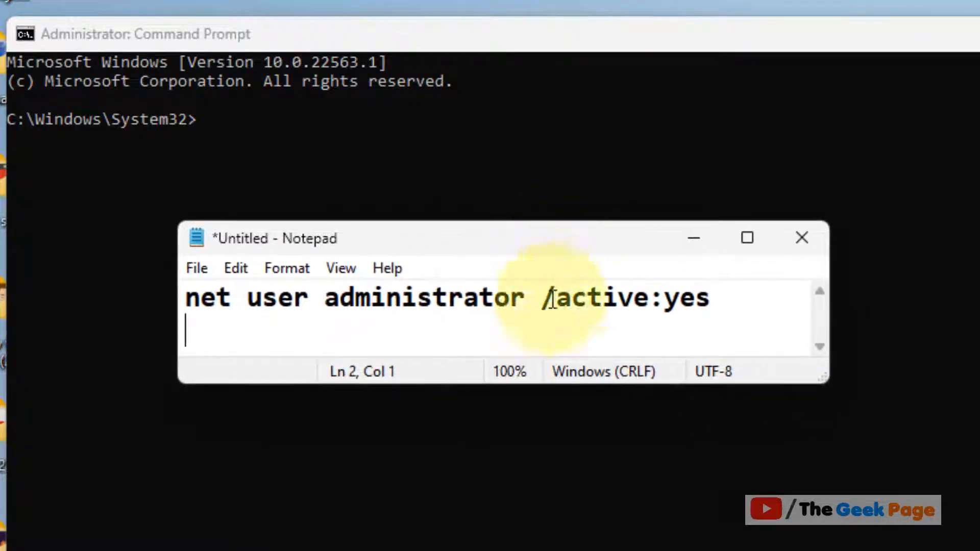
{"action": "key", "text": "ctrl+a"}
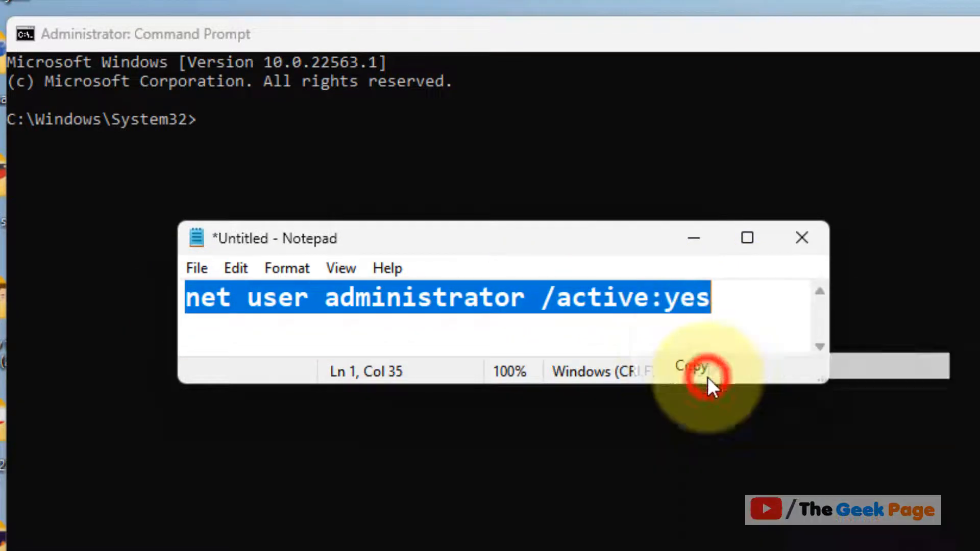
{"action": "left_click", "coordinate": [690, 365]}
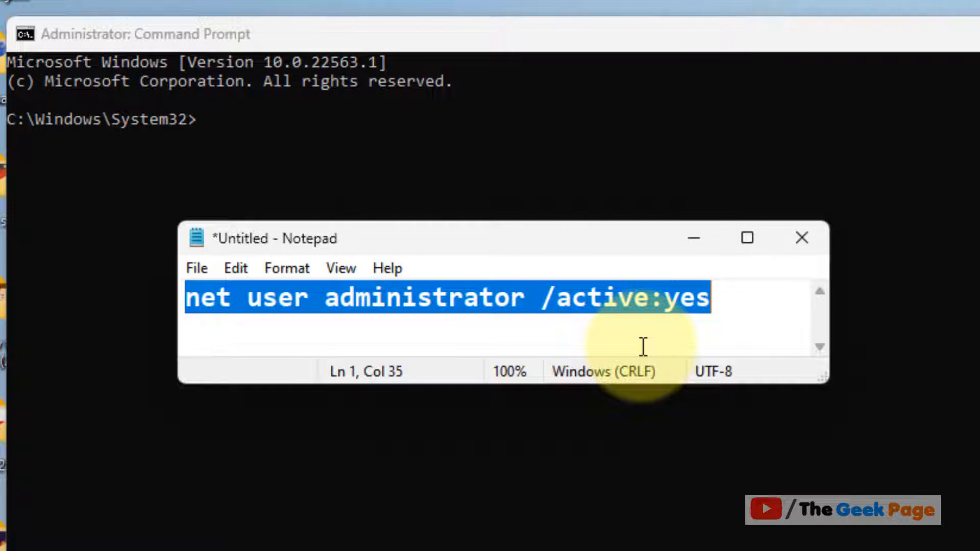
{"action": "mouse_move", "coordinate": [512, 316]}
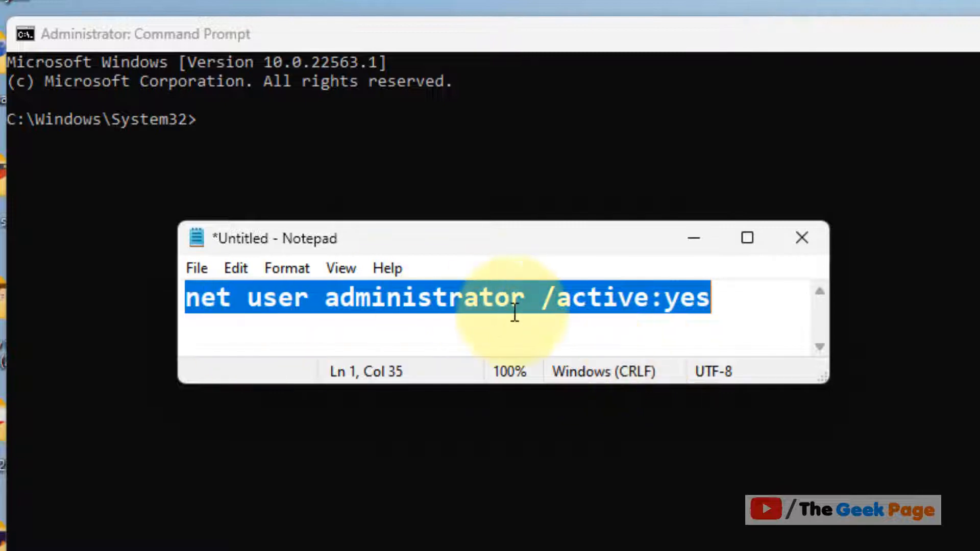
{"action": "mouse_move", "coordinate": [581, 307]}
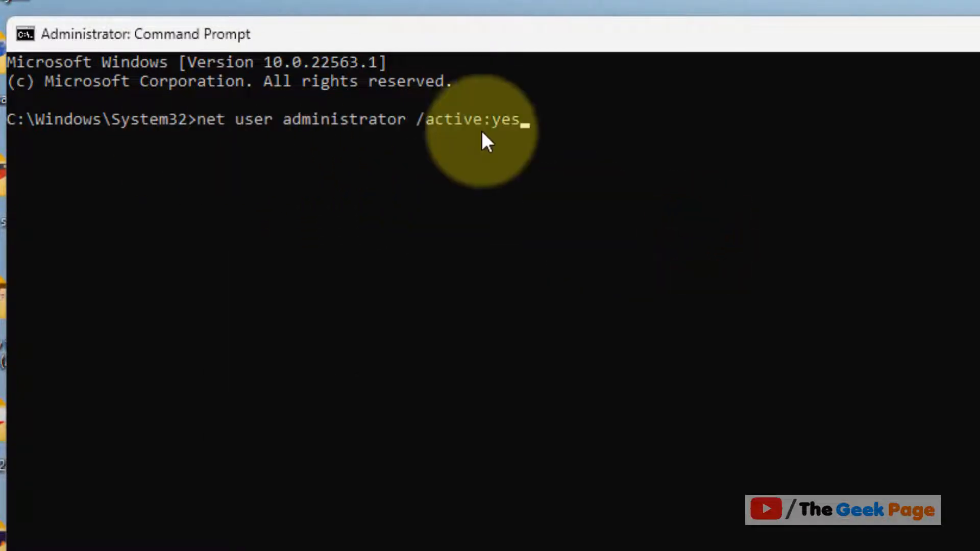
{"action": "mouse_move", "coordinate": [675, 369]}
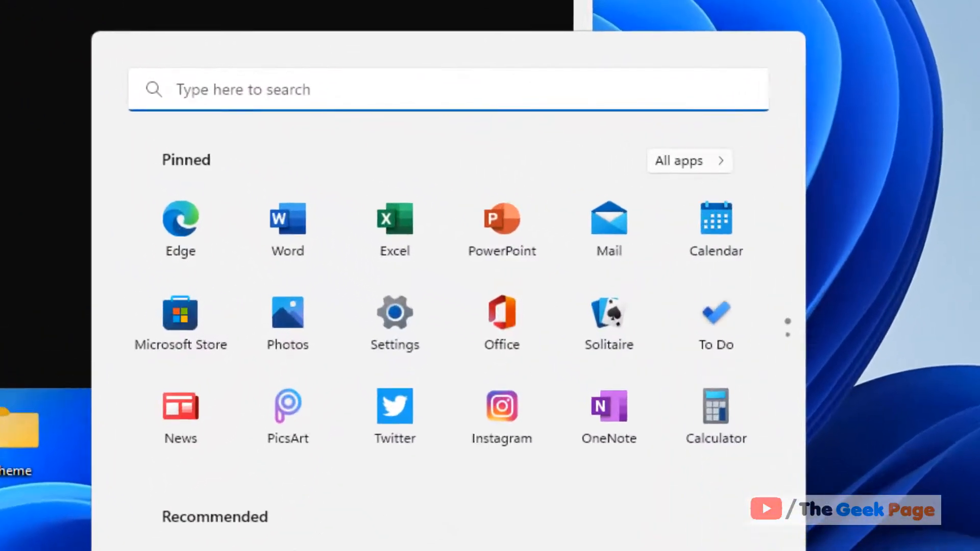
Search for sysdm.CPL and open it to bring up System Properties.
{"action": "type", "text": "system Configuration"}
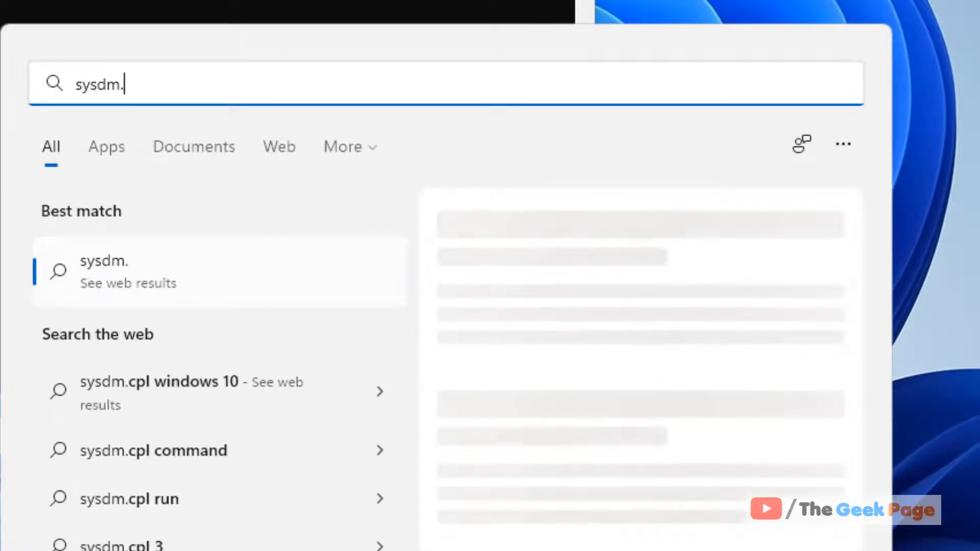
{"action": "type", "text": "CPL"}
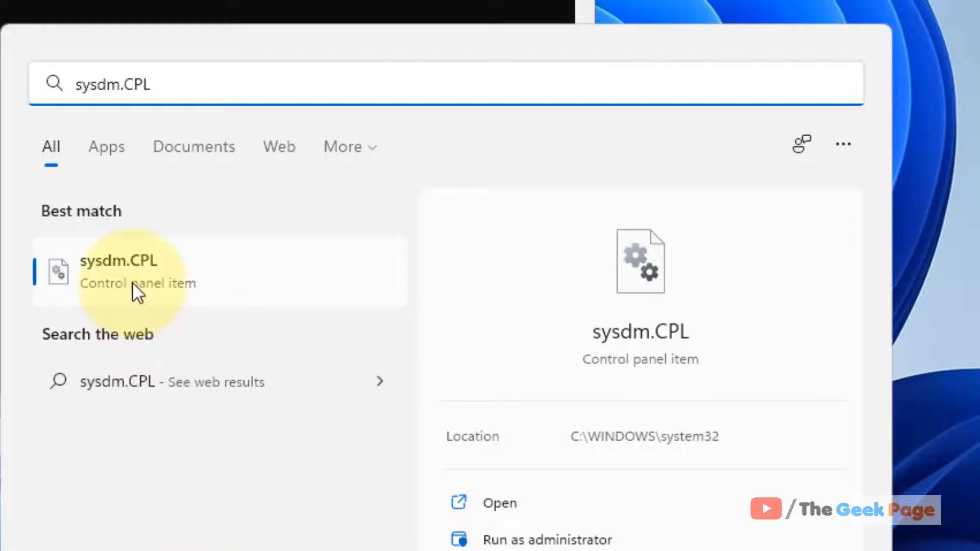
{"action": "left_click", "coordinate": [120, 269]}
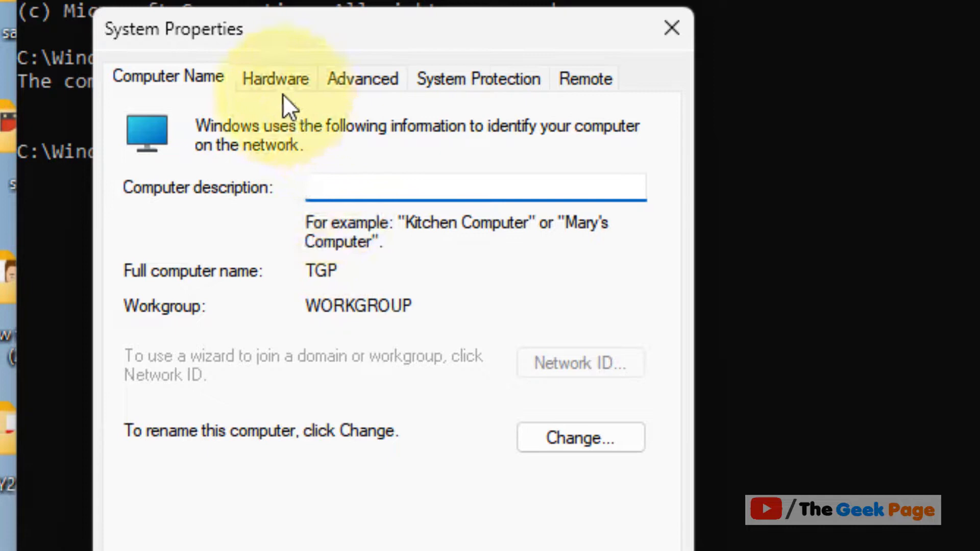
Launch Device Manager from the Hardware settings of System Properties.
{"action": "left_click", "coordinate": [275, 79]}
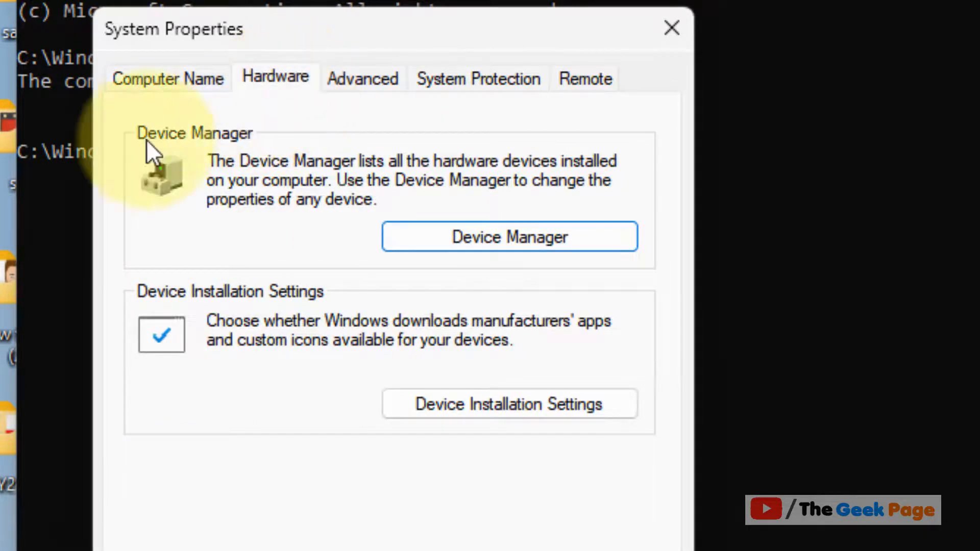
{"action": "mouse_move", "coordinate": [268, 151]}
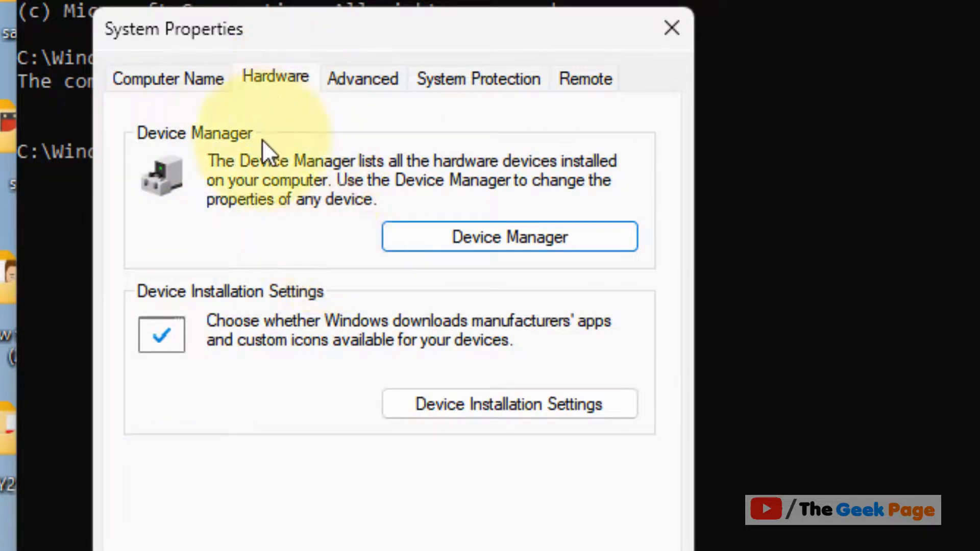
{"action": "mouse_move", "coordinate": [544, 297]}
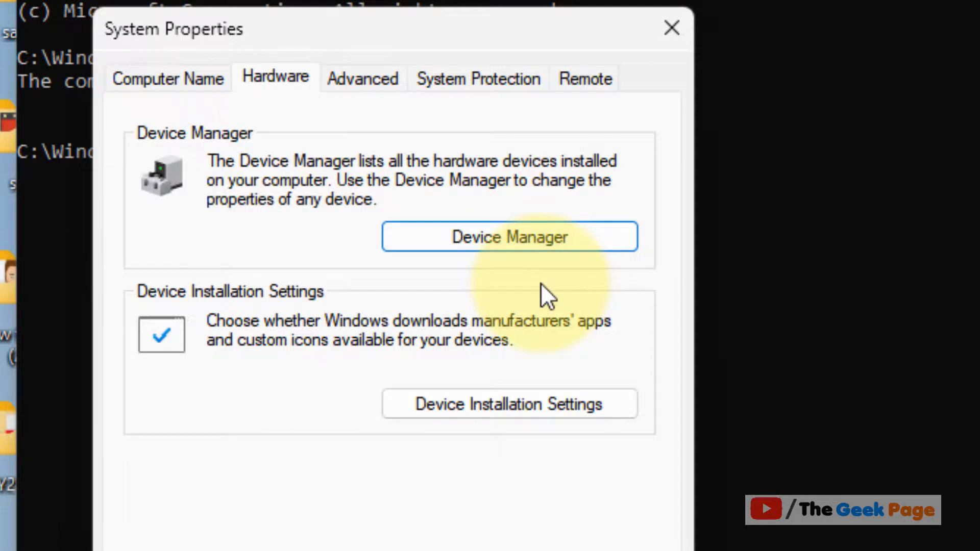
{"action": "left_click", "coordinate": [509, 237]}
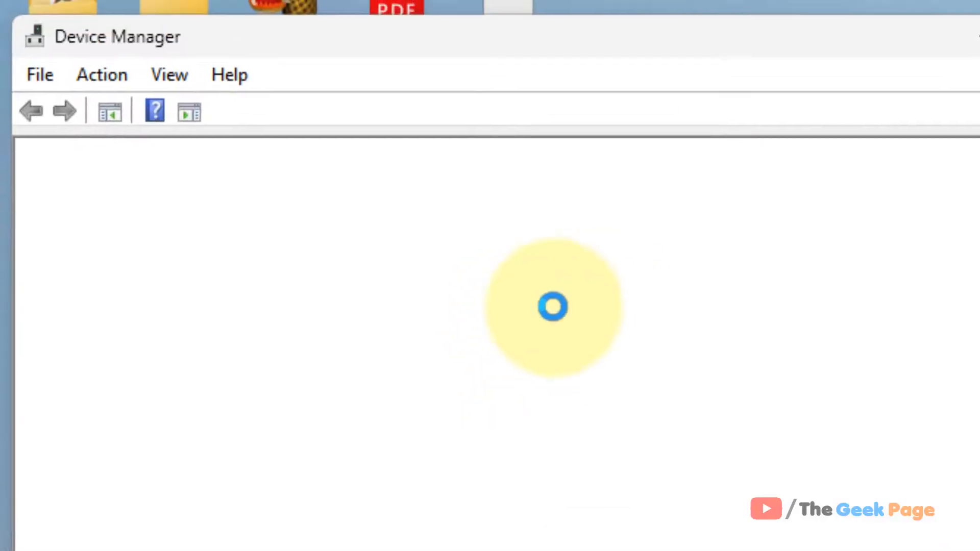